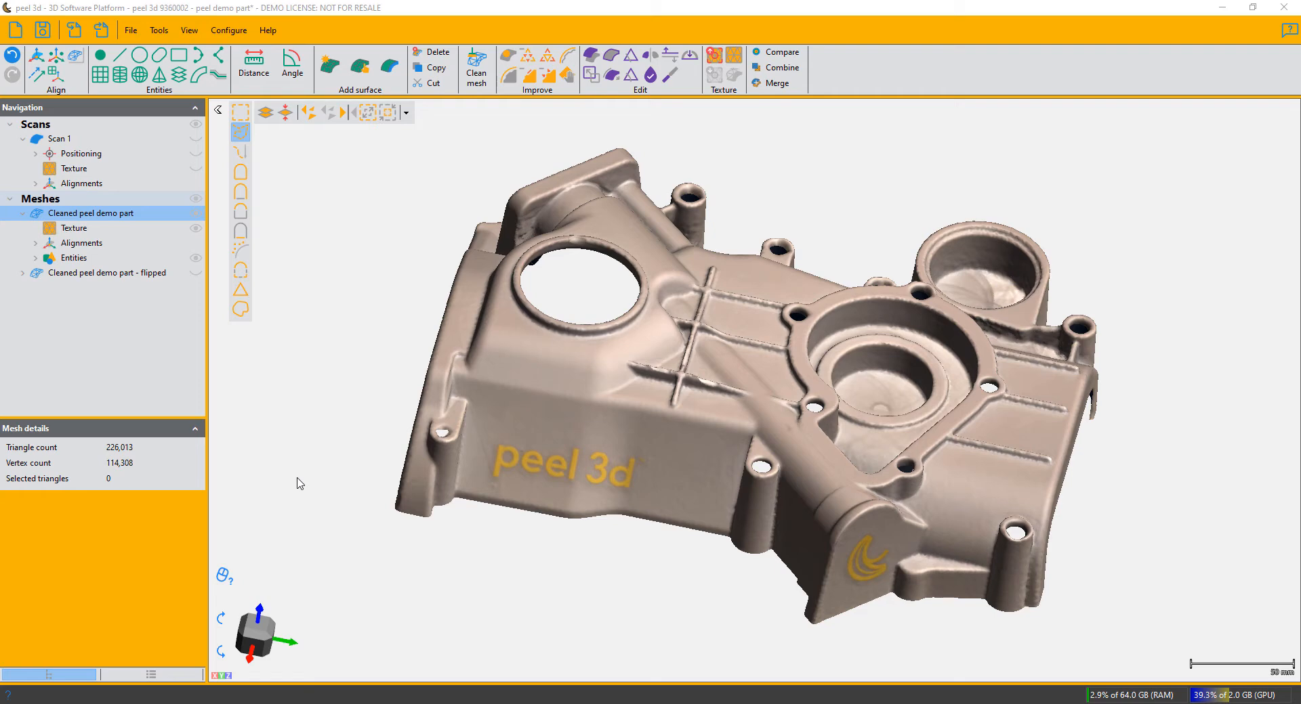
{"action": "mouse_move", "coordinate": [340, 383]}
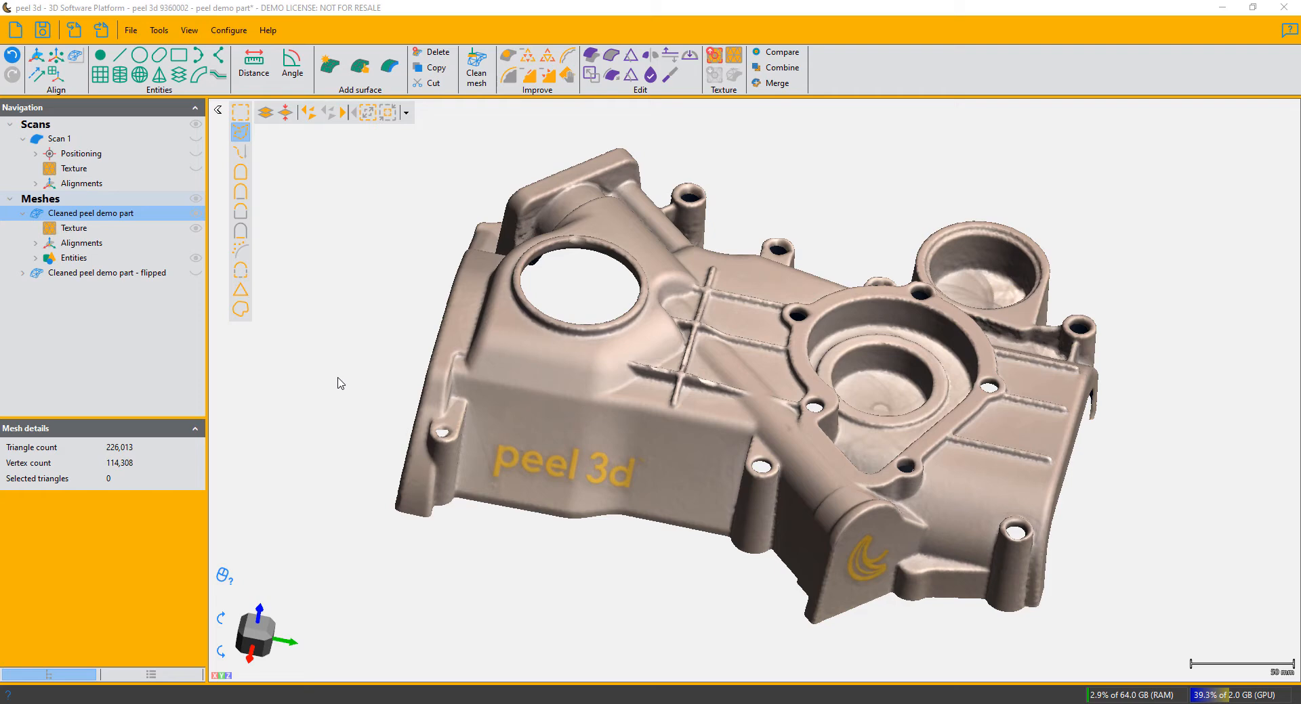
{"action": "mouse_move", "coordinate": [553, 108]}
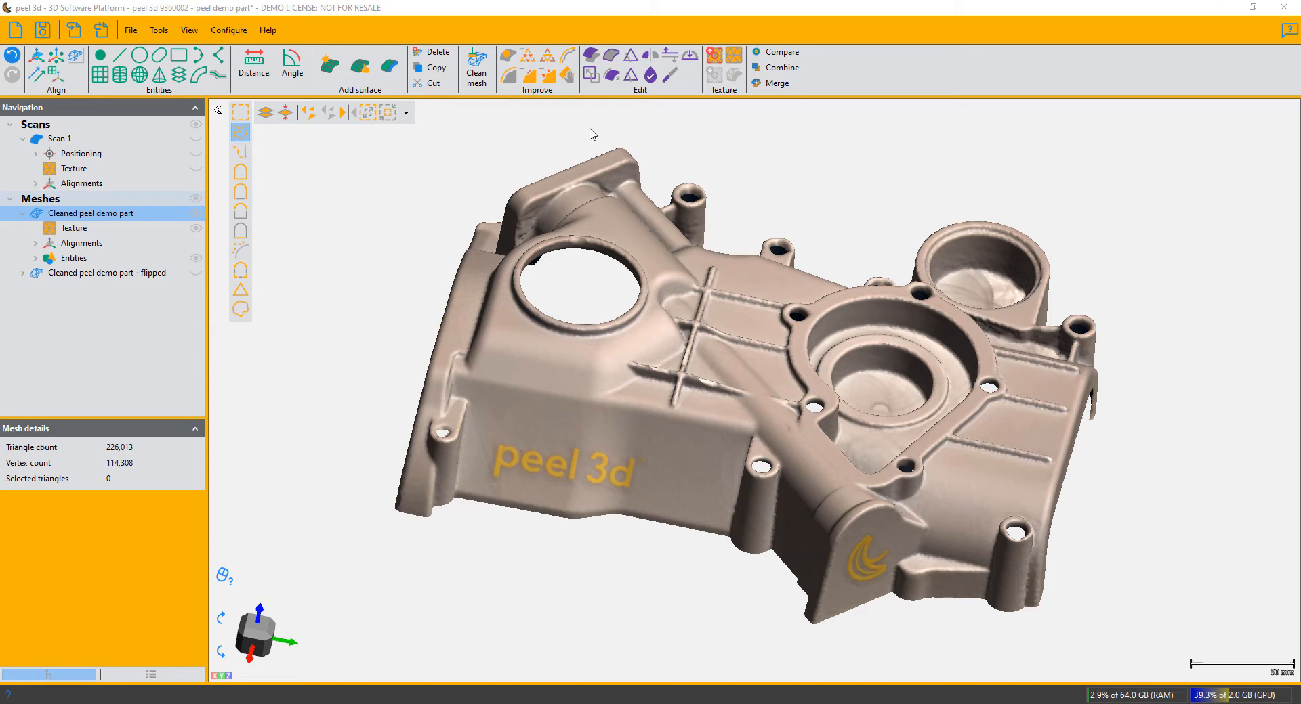
{"action": "mouse_move", "coordinate": [590, 56]}
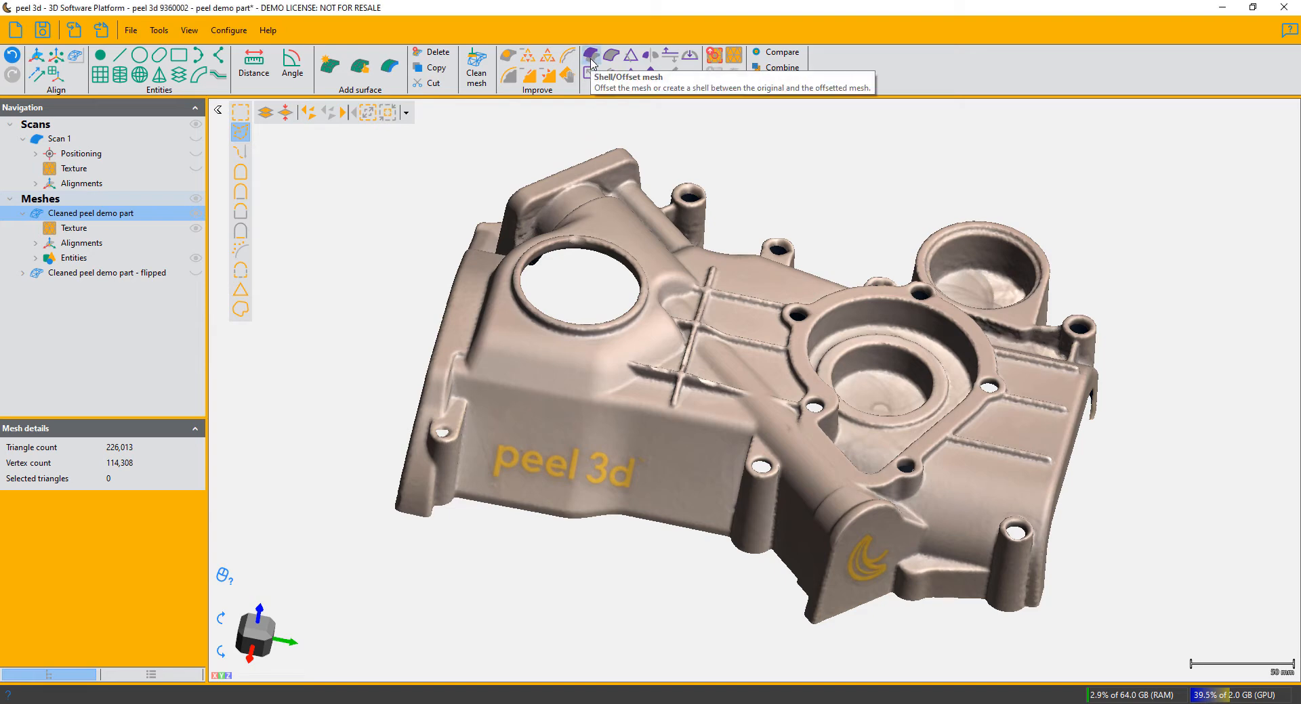
Choose Shell mode with Inside direction in the Shell/Offset mesh settings for the cleaned part
{"action": "left_click", "coordinate": [590, 56]}
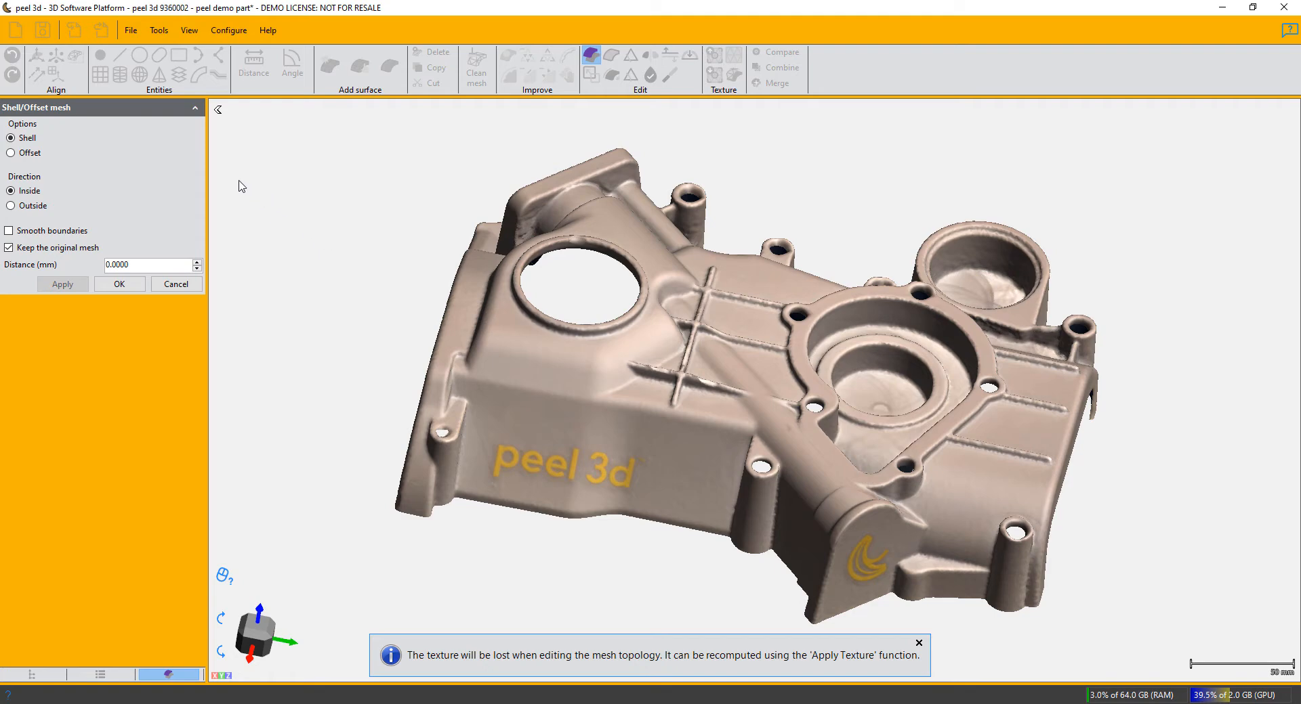
{"action": "left_click", "coordinate": [11, 138]}
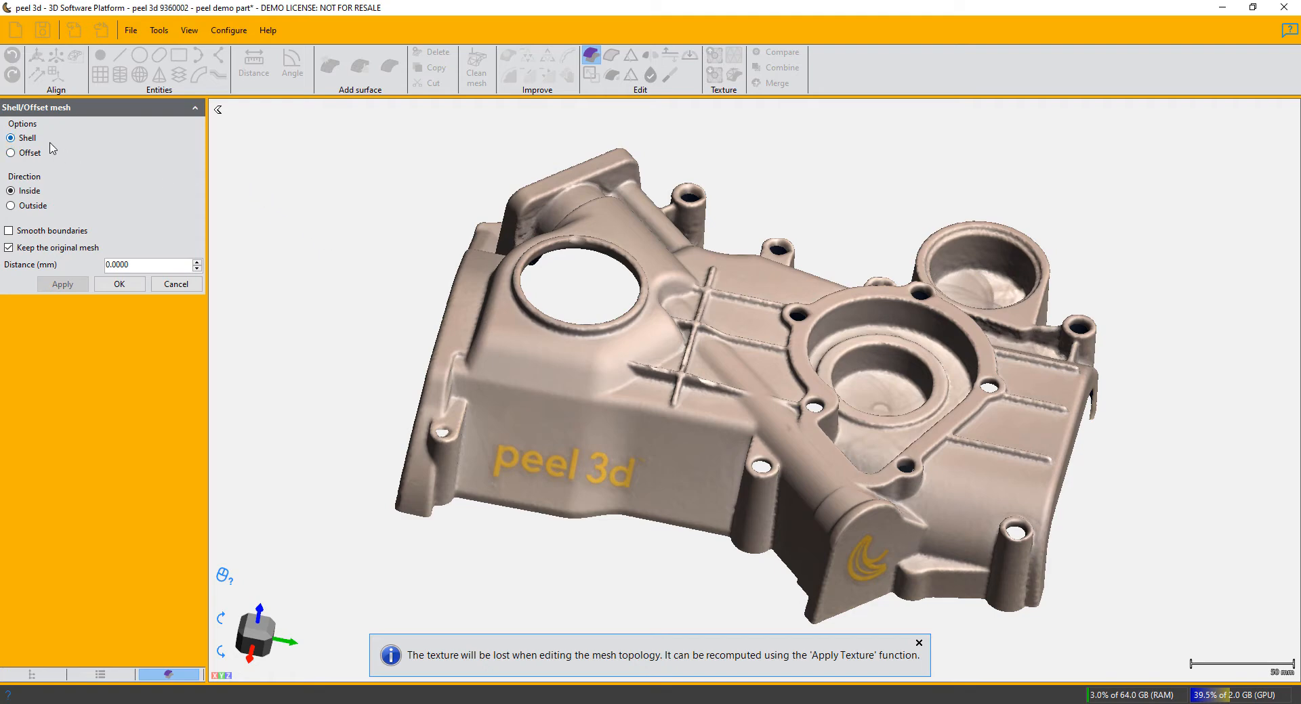
{"action": "left_click", "coordinate": [919, 643]}
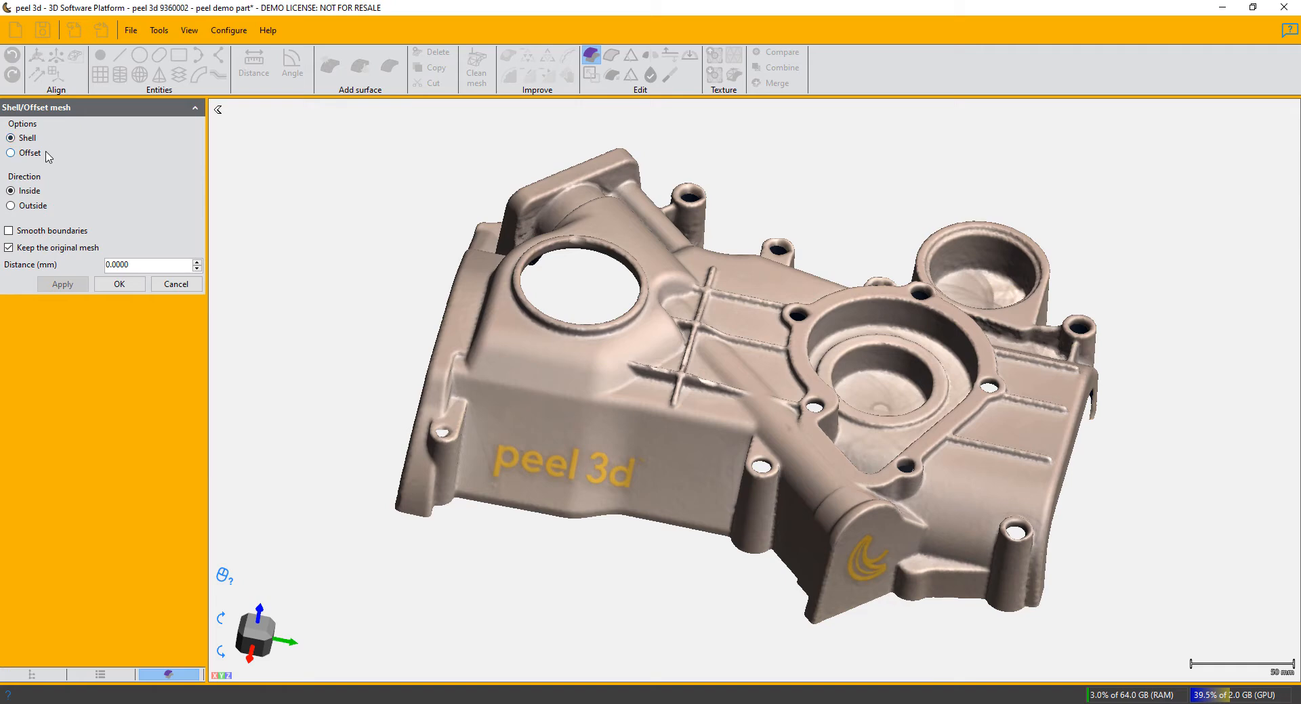
{"action": "mouse_move", "coordinate": [46, 157]}
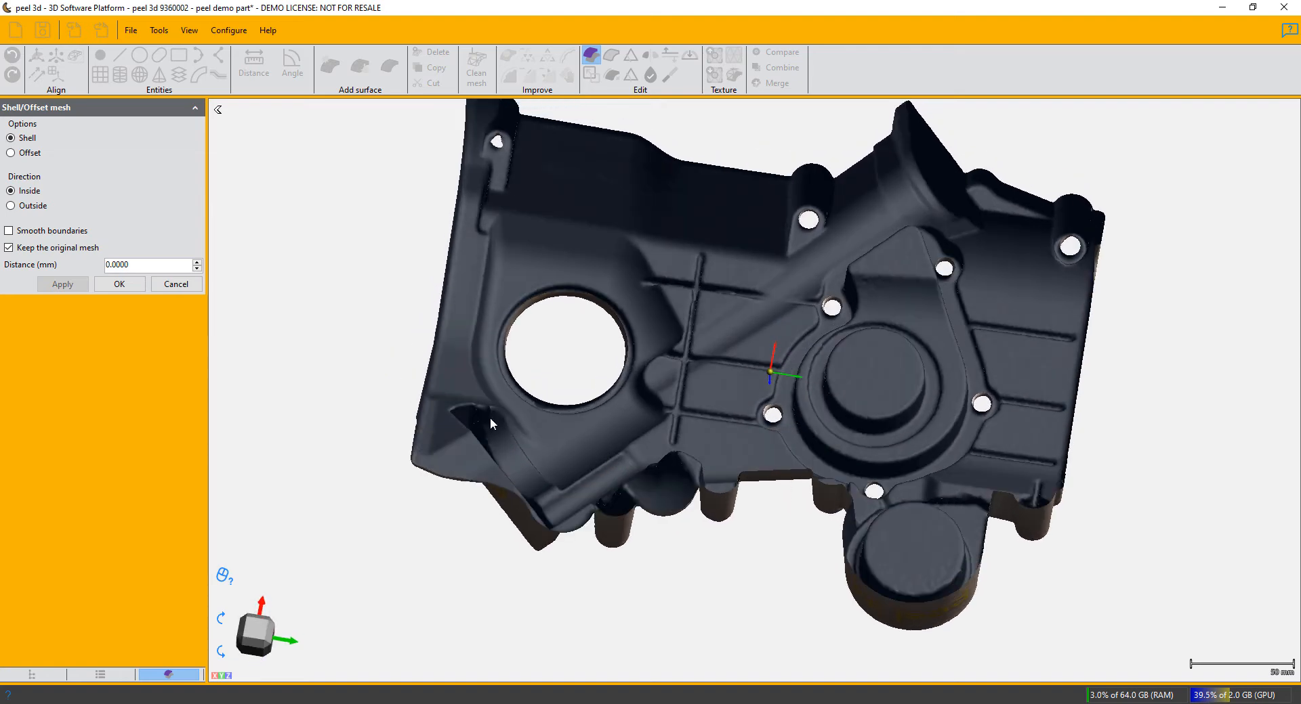
Set the shell distance to 1.0000 mm and apply to generate the inward shell
{"action": "left_click", "coordinate": [196, 260]}
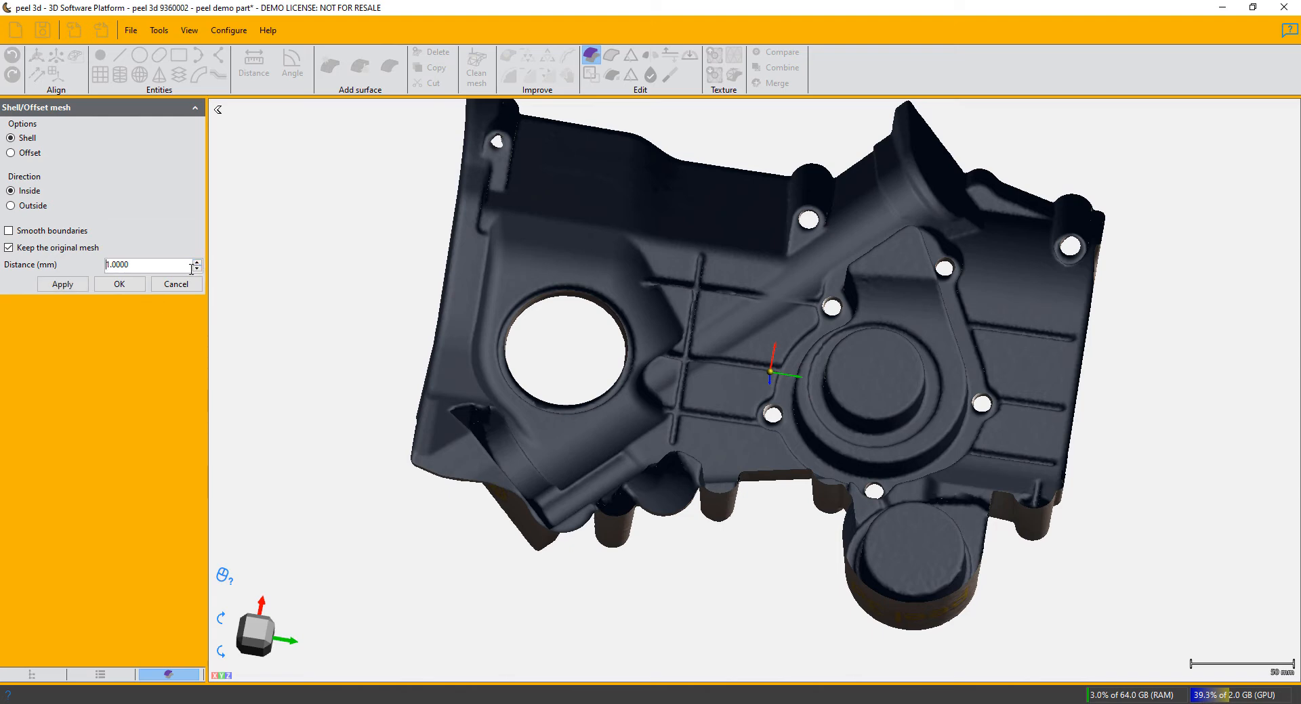
{"action": "left_click", "coordinate": [9, 191]}
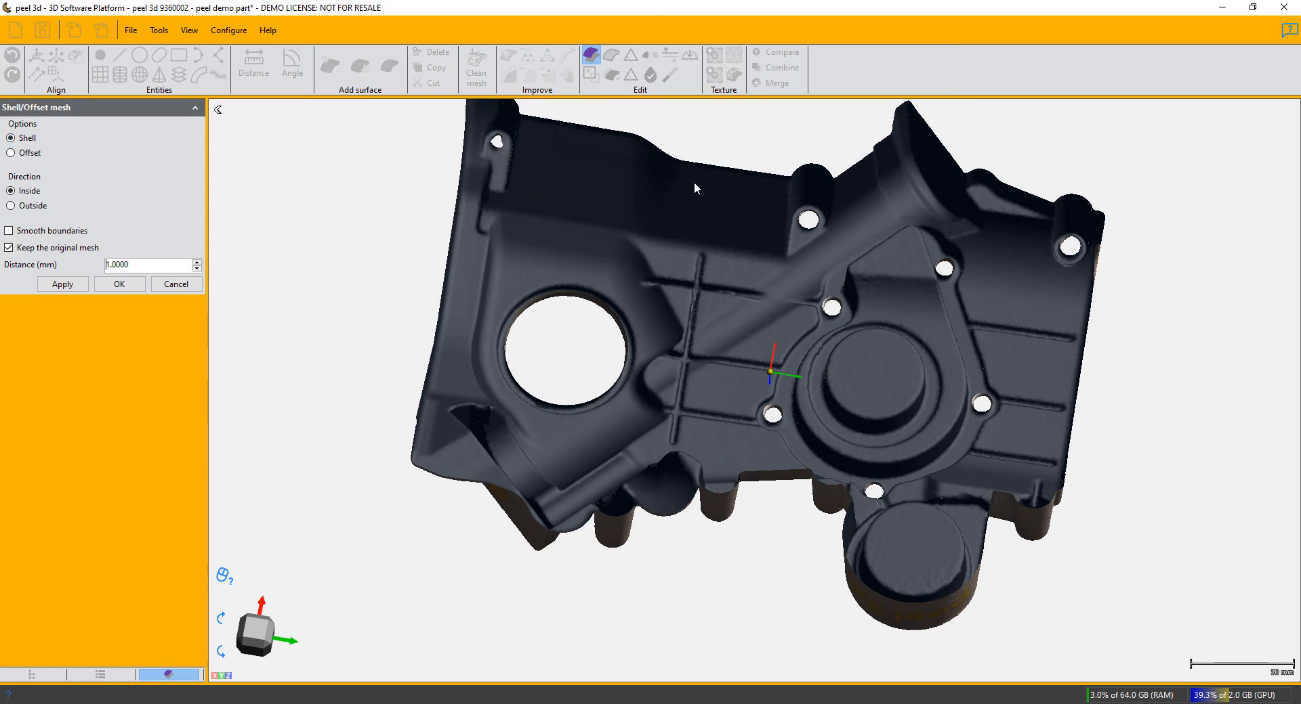
{"action": "mouse_move", "coordinate": [700, 184]}
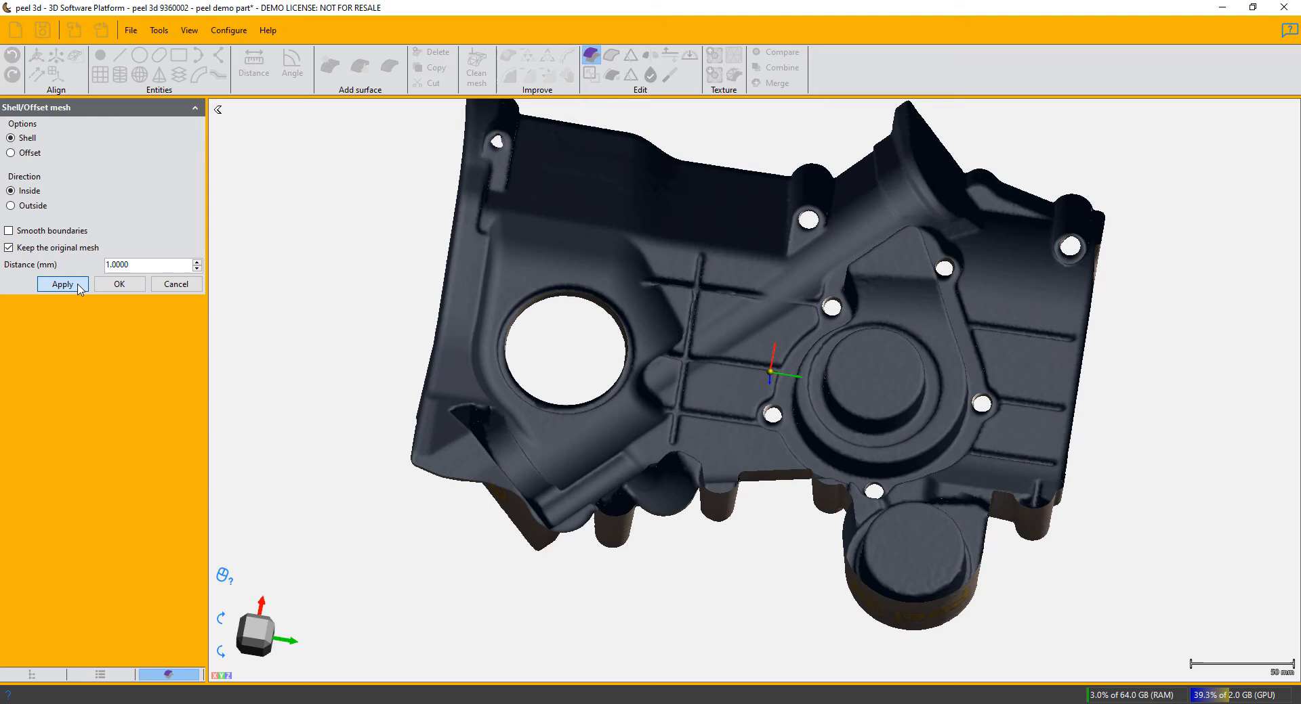
{"action": "left_click", "coordinate": [63, 283]}
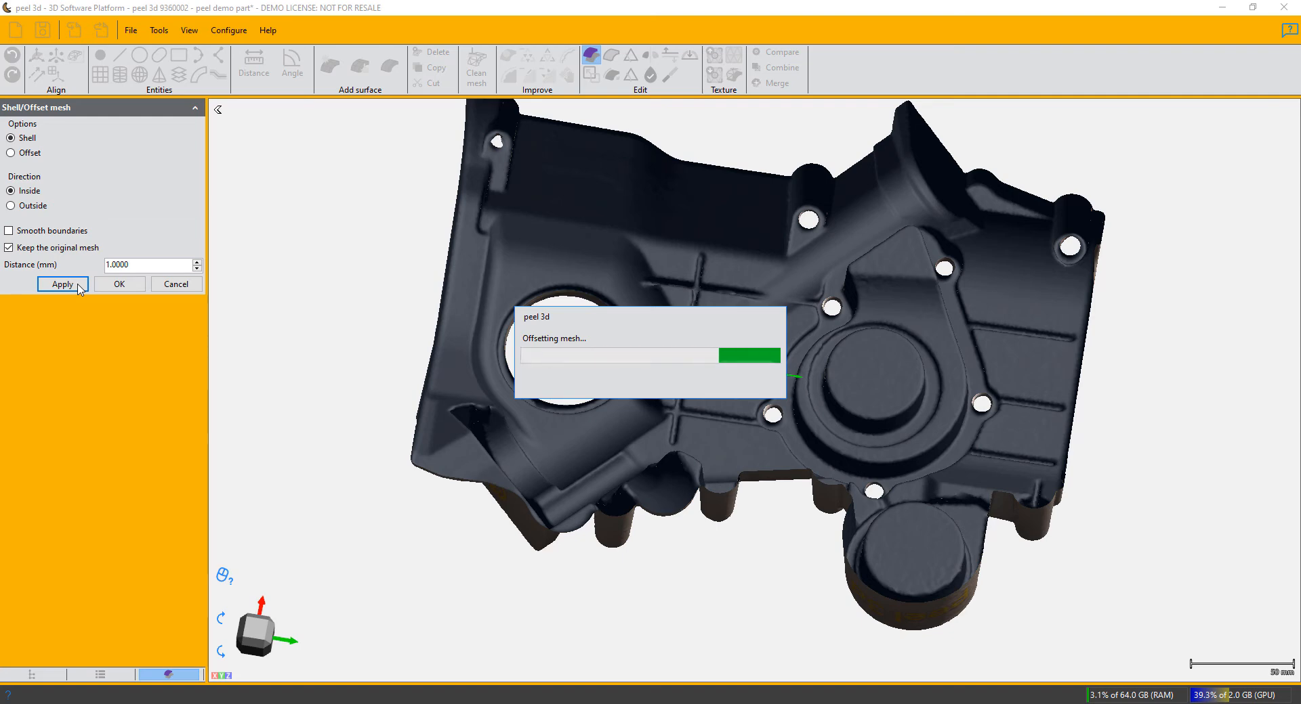
Inspect the blue 1 mm shell preview over the part from several angles
{"action": "left_click", "coordinate": [63, 283]}
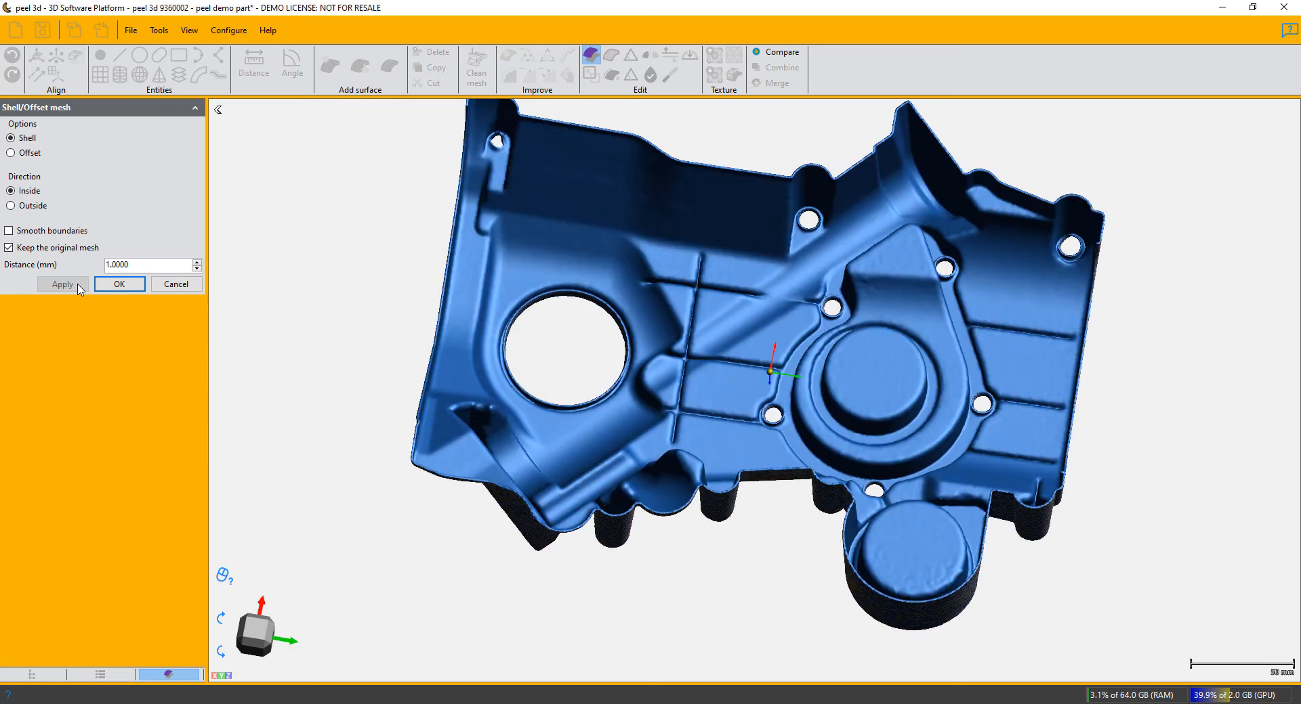
{"action": "mouse_move", "coordinate": [673, 396]}
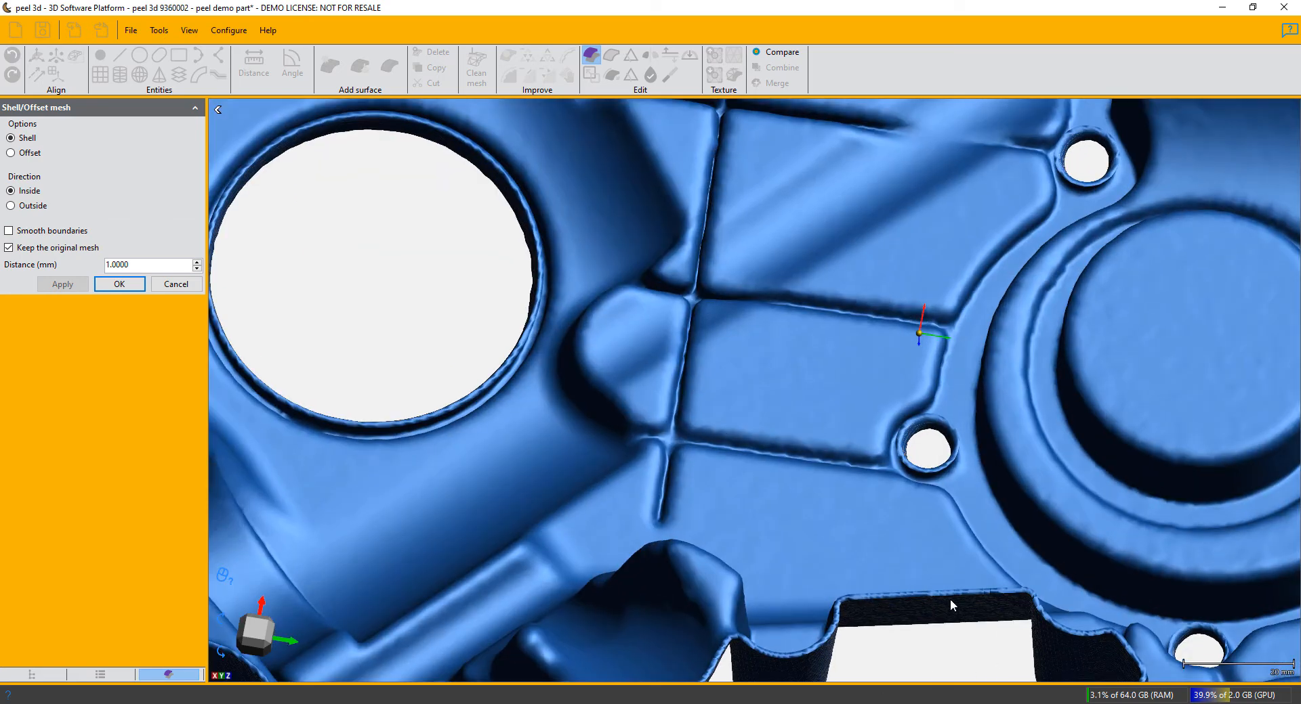
{"action": "mouse_move", "coordinate": [903, 451]}
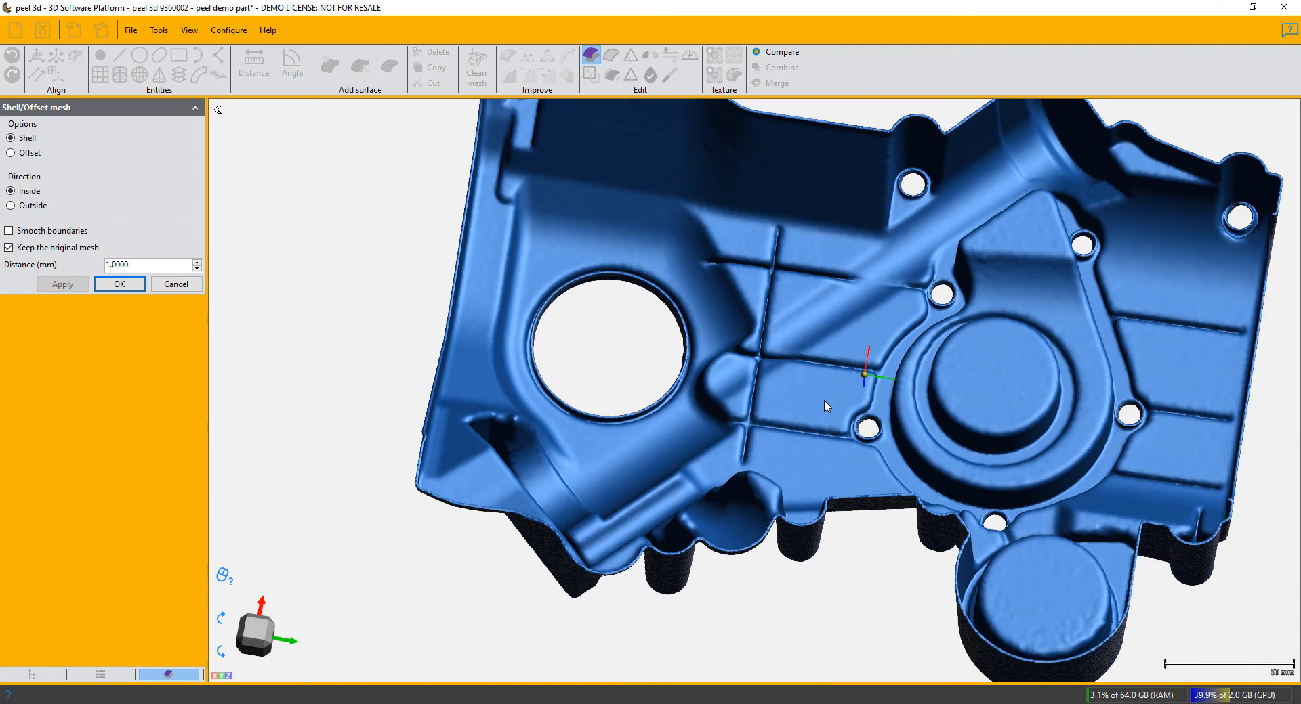
{"action": "left_click_drag", "start_coordinate": [825, 406], "coordinate": [836, 332]}
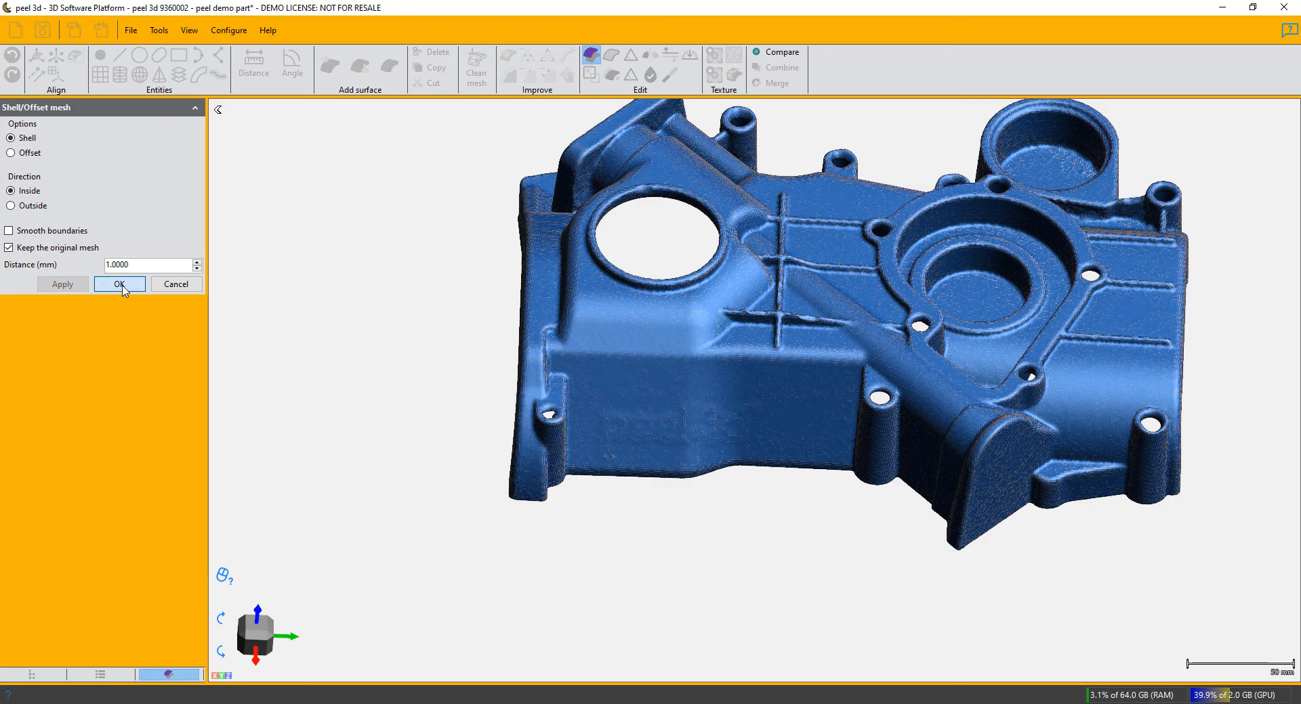
Accept the shell as a new Shell mesh, hide the Cleaned peel demo part, and select Shell mesh
{"action": "left_click", "coordinate": [119, 284]}
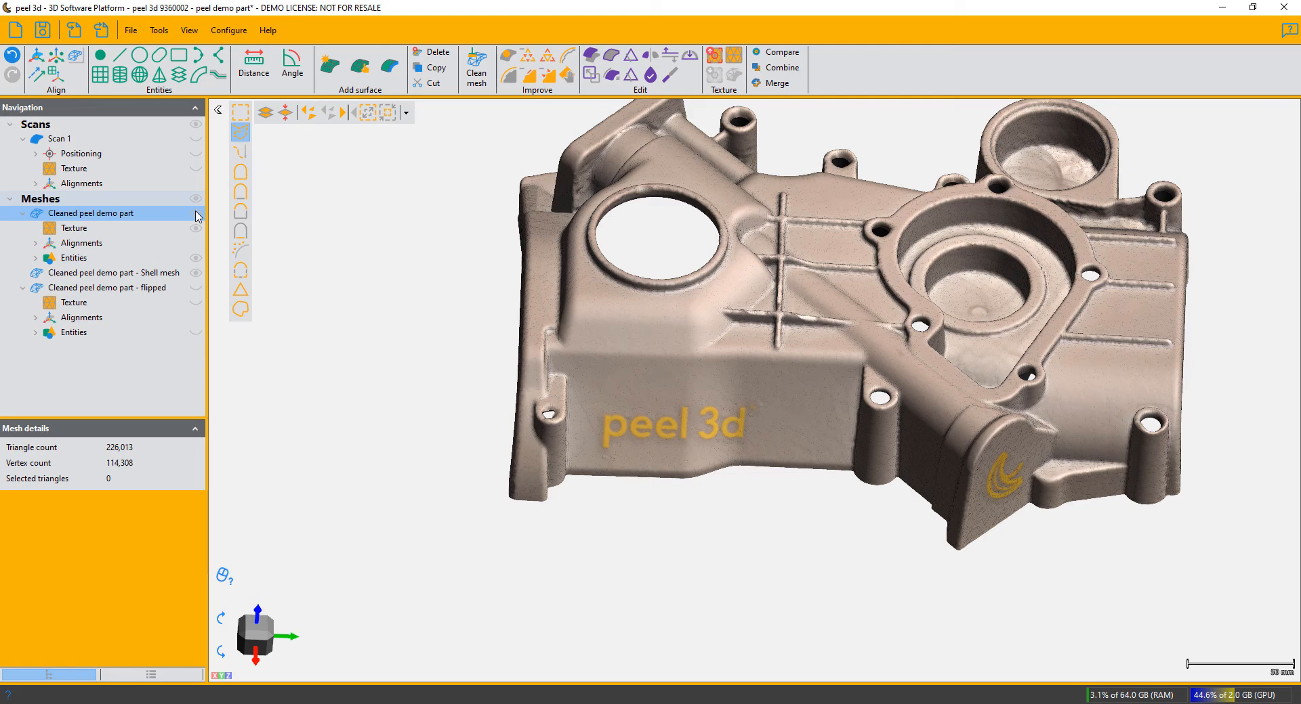
{"action": "left_click", "coordinate": [117, 272]}
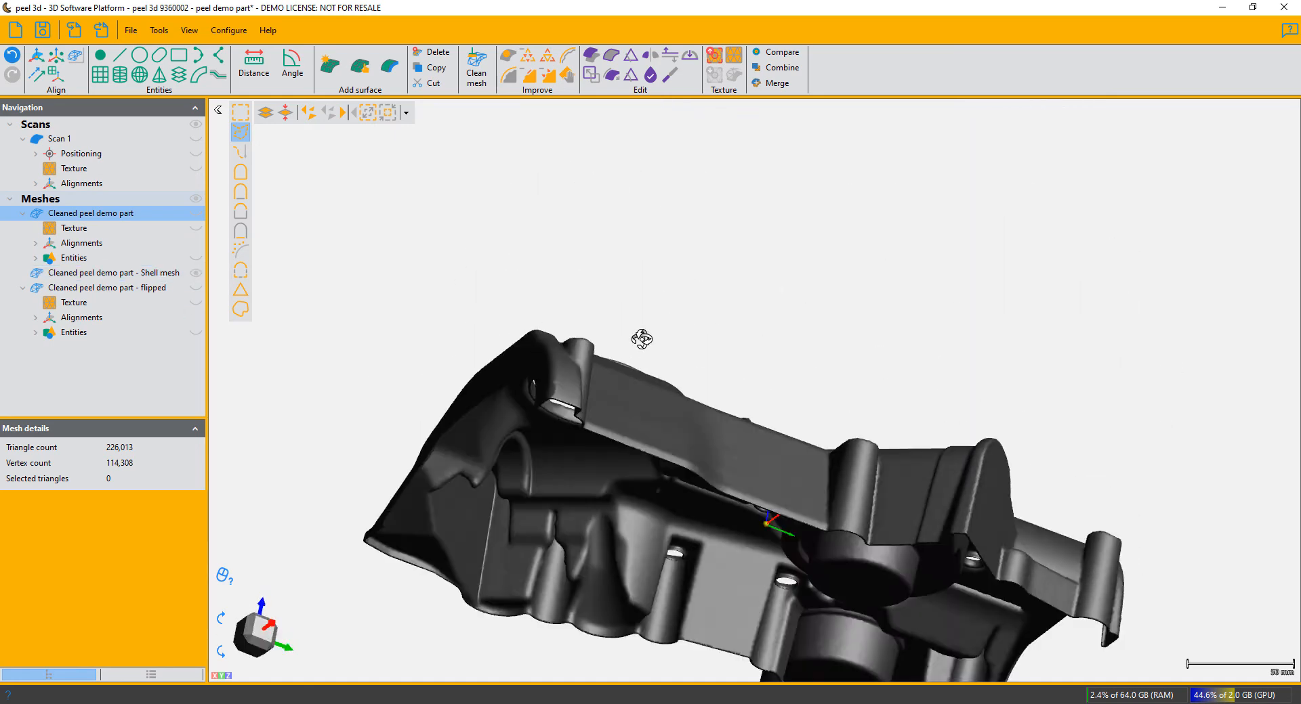
{"action": "left_click_drag", "start_coordinate": [640, 338], "coordinate": [613, 384]}
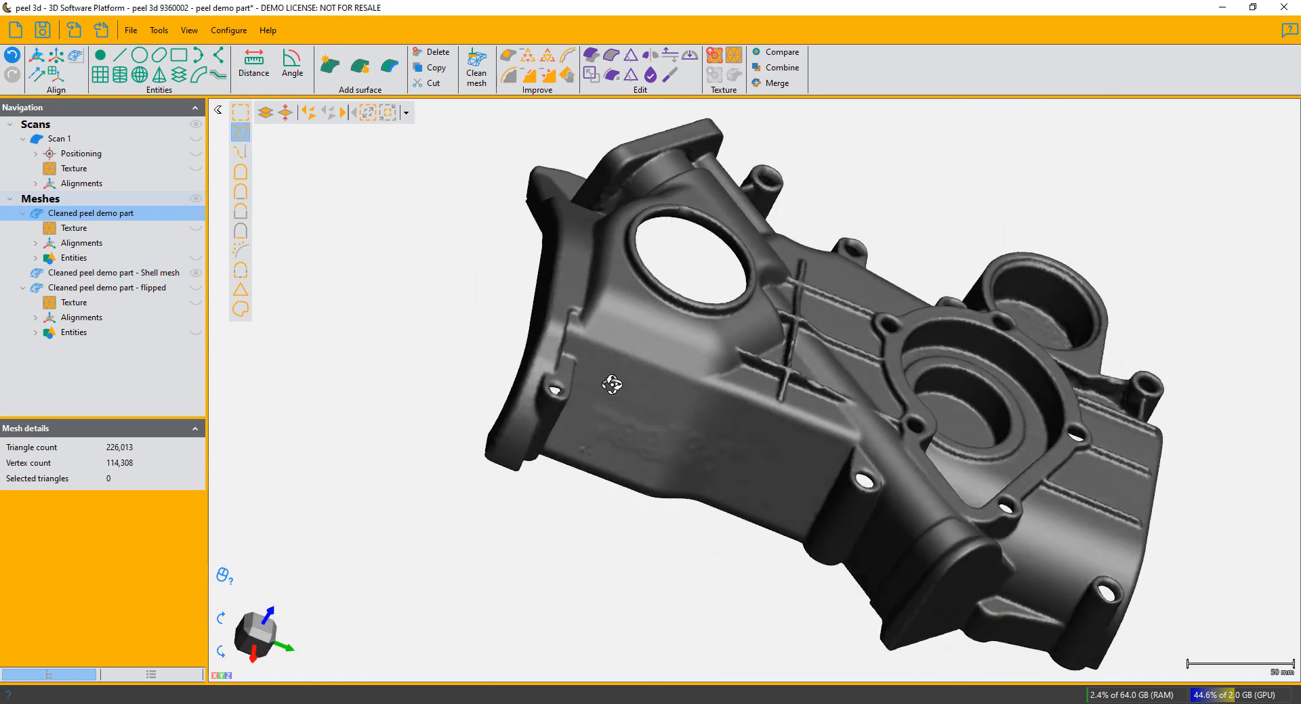
{"action": "left_click_drag", "start_coordinate": [613, 384], "coordinate": [452, 371]}
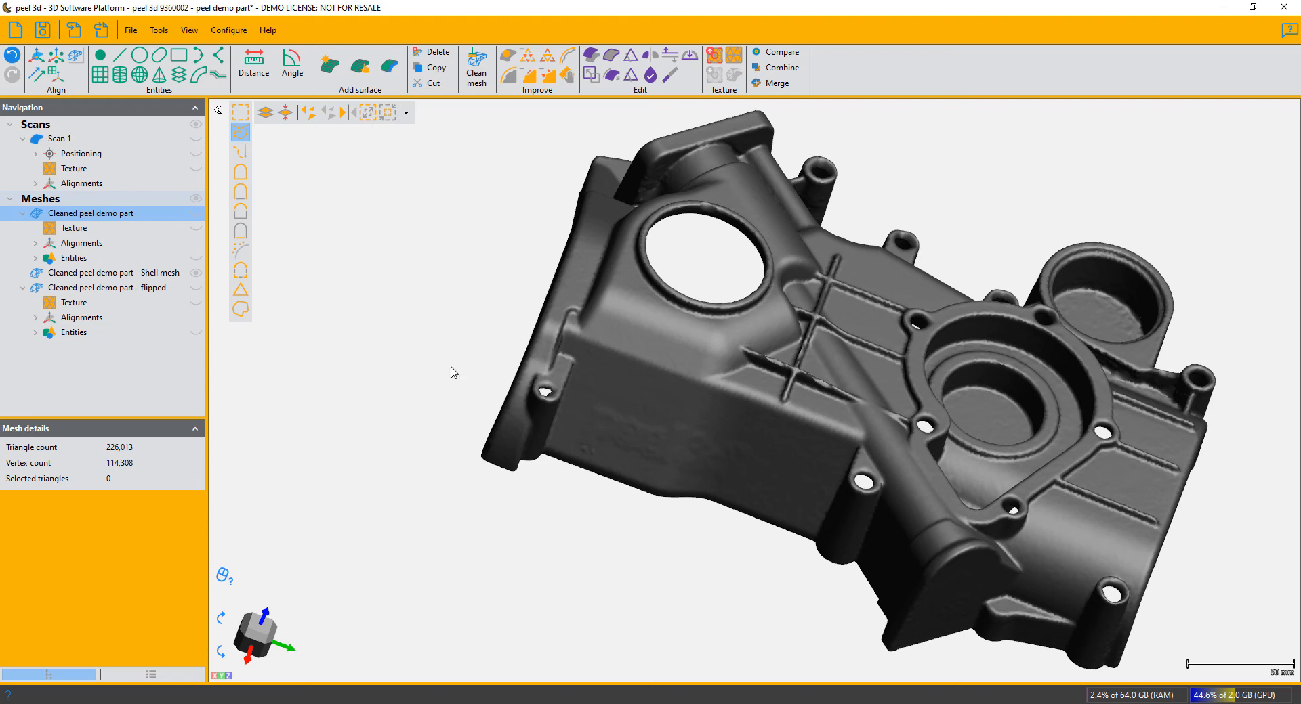
{"action": "left_click", "coordinate": [112, 272]}
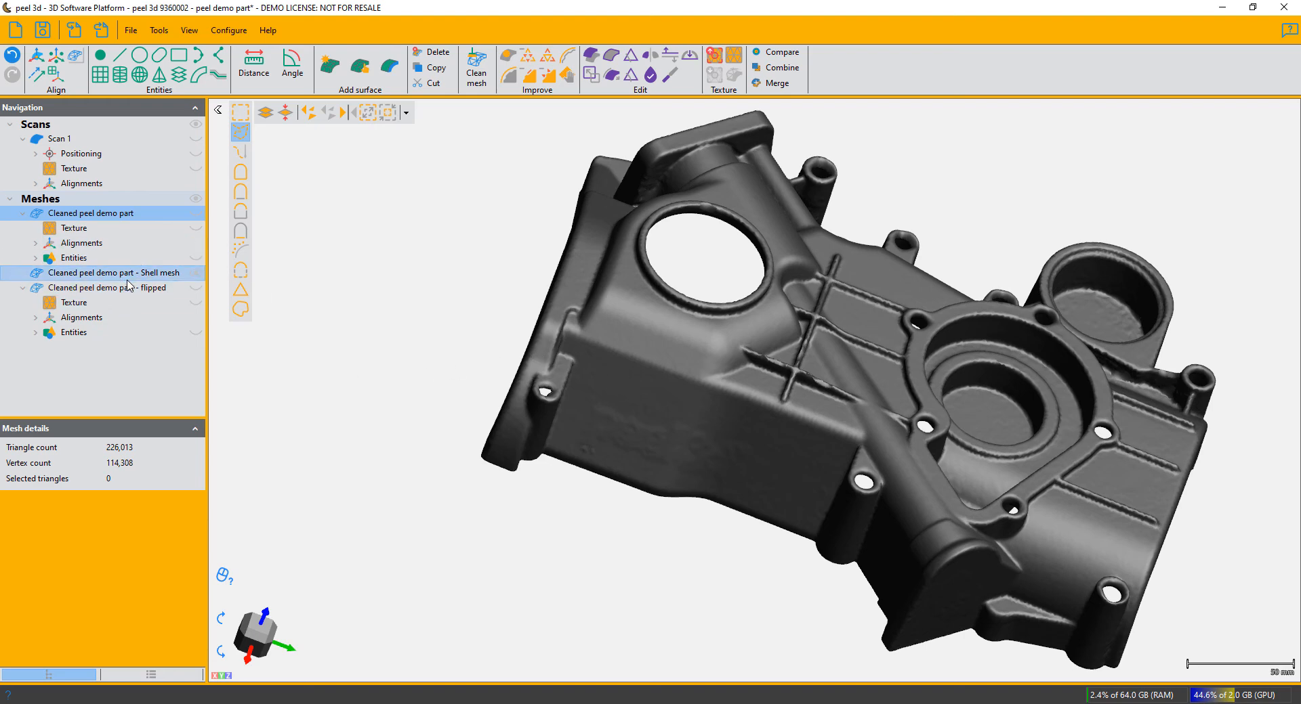
Show the Shell mesh properties: 457,280 triangles, watertight, volume about 126,918 mm³
{"action": "right_click", "coordinate": [106, 287]}
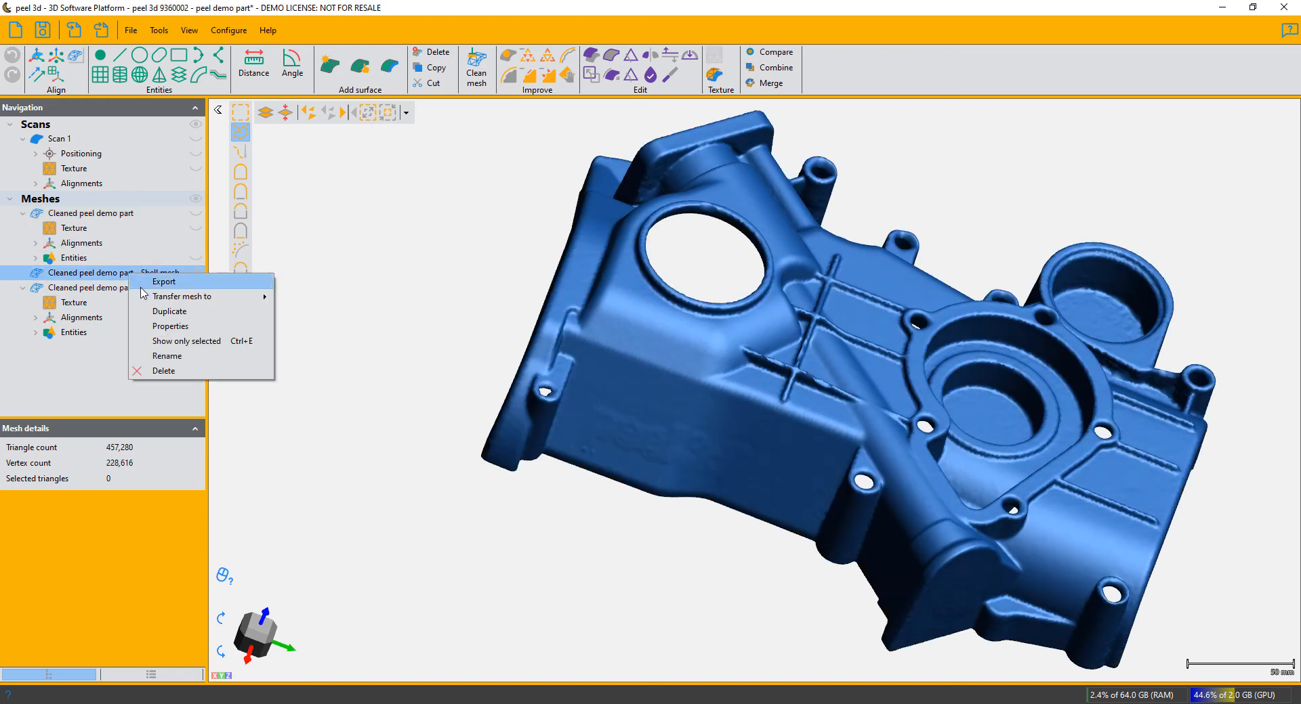
{"action": "left_click", "coordinate": [171, 326]}
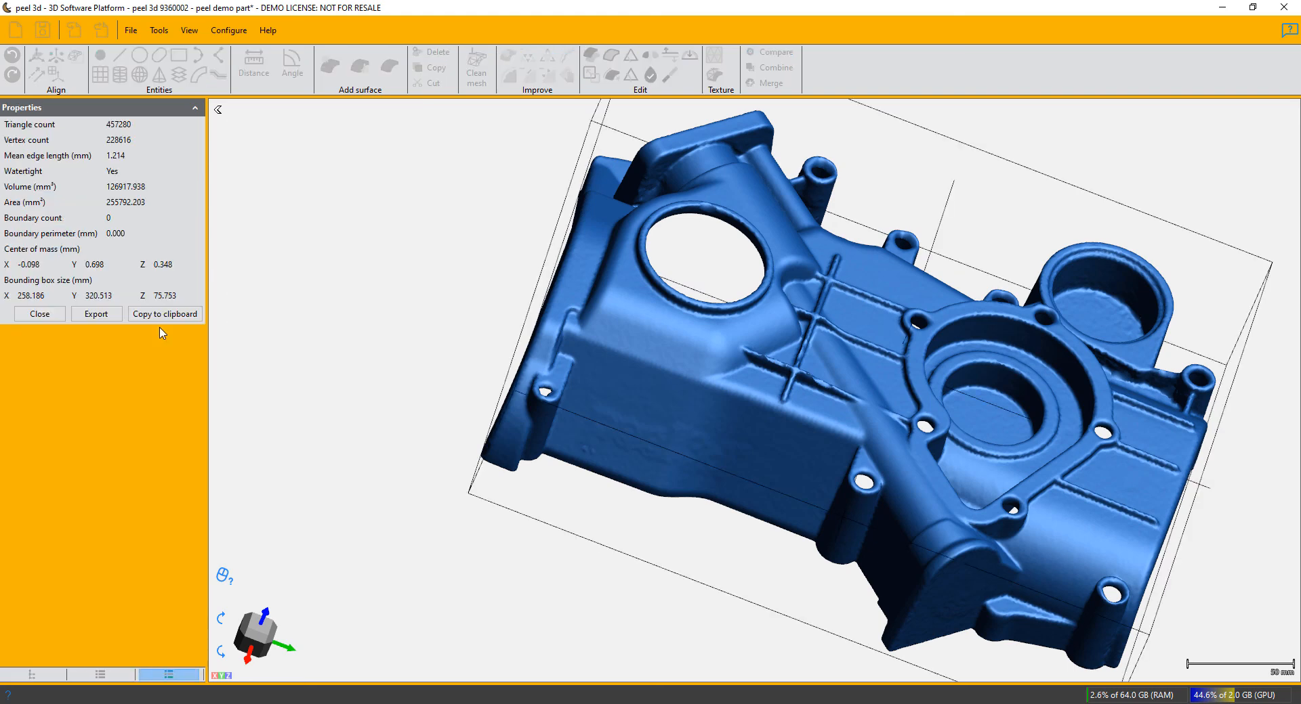
{"action": "mouse_move", "coordinate": [108, 181]}
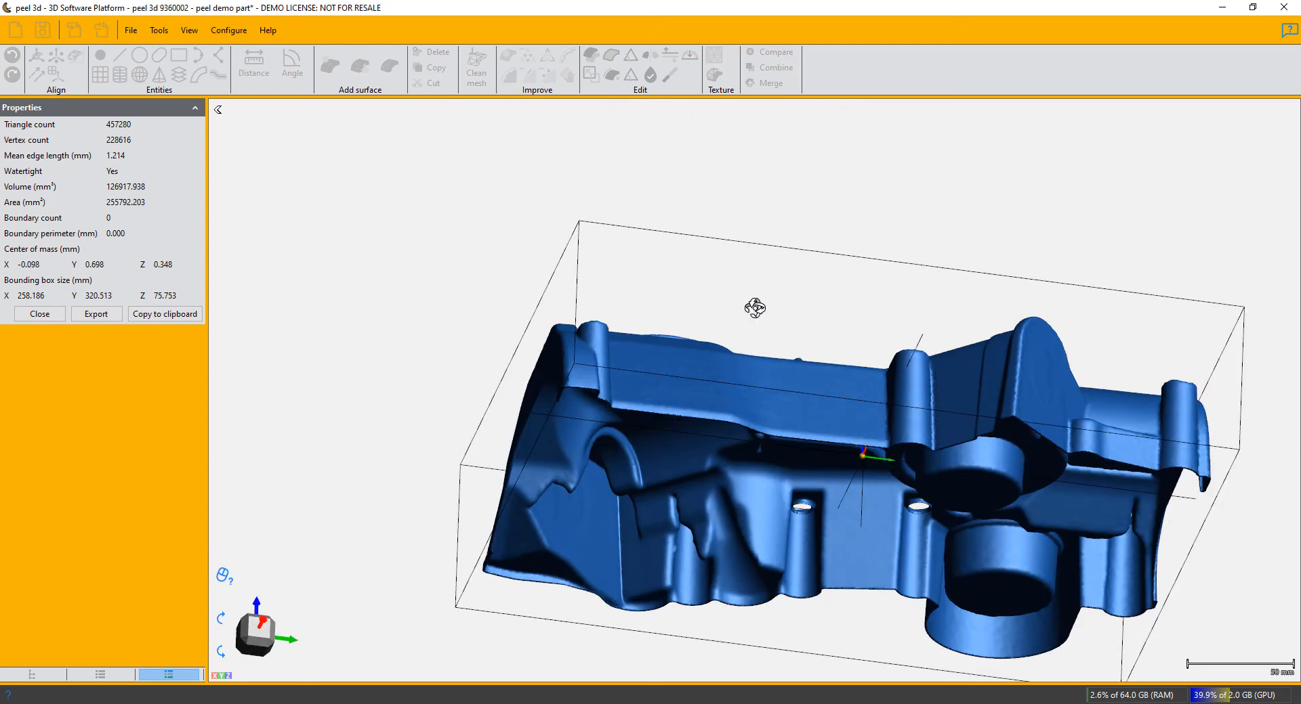
{"action": "left_click_drag", "start_coordinate": [754, 308], "coordinate": [743, 352]}
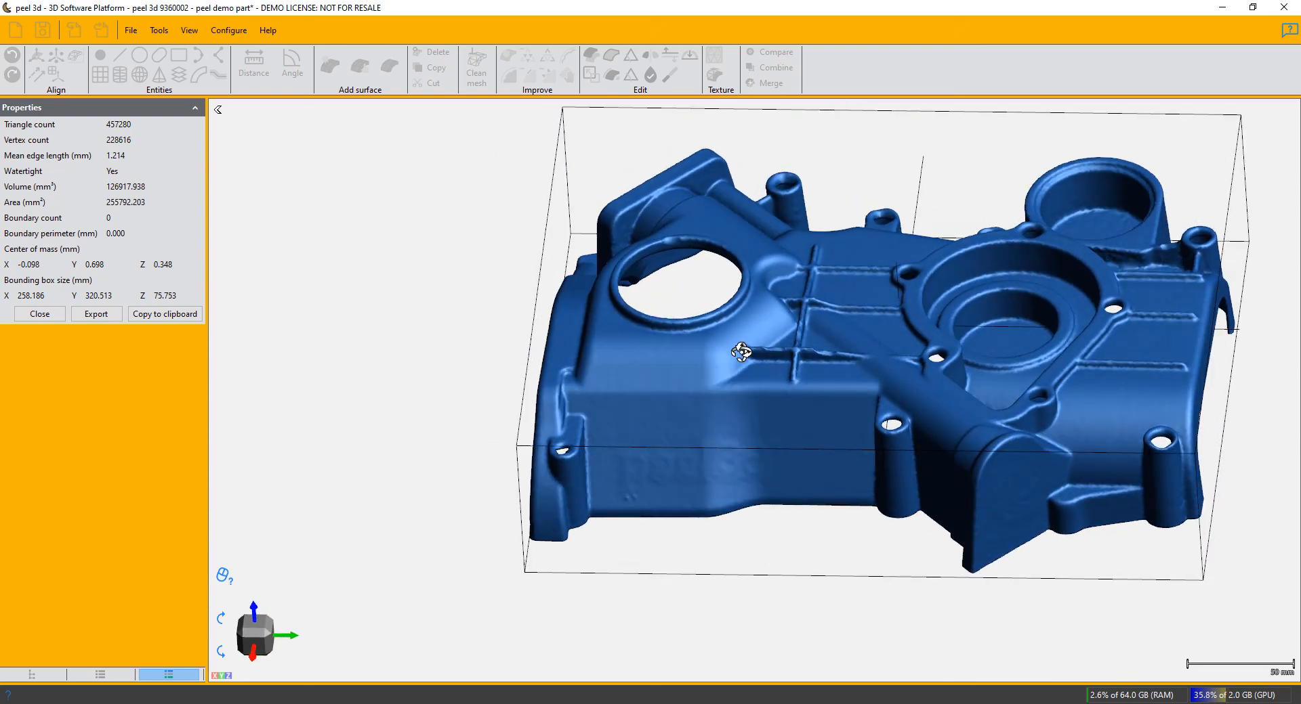